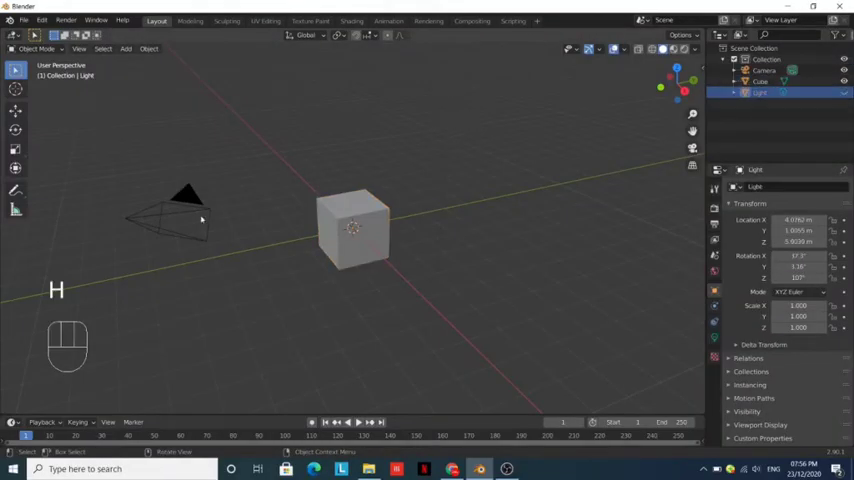
Step: Hide light and camera, flatten the cube into a thin slab and raise it above the ground
key("h")
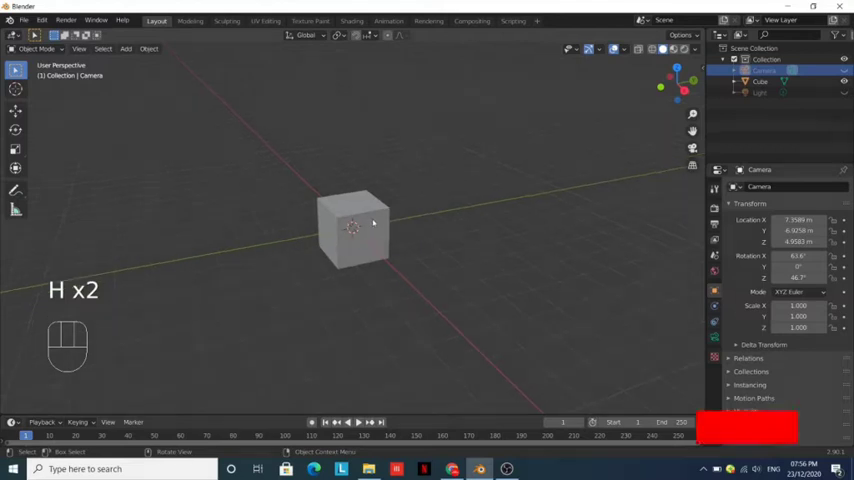
key("Tab")
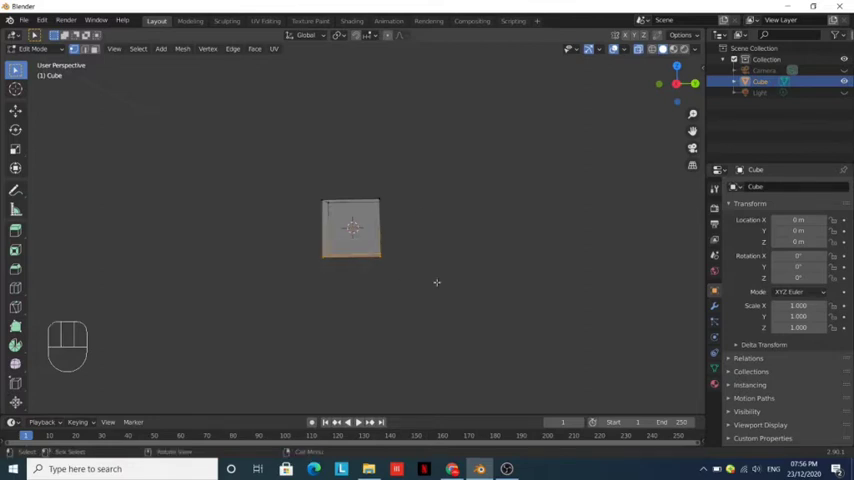
key("g")
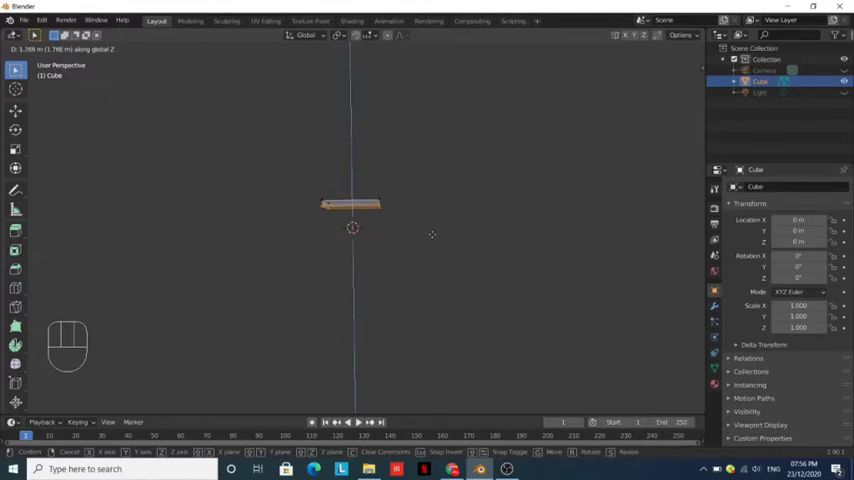
key("Tab")
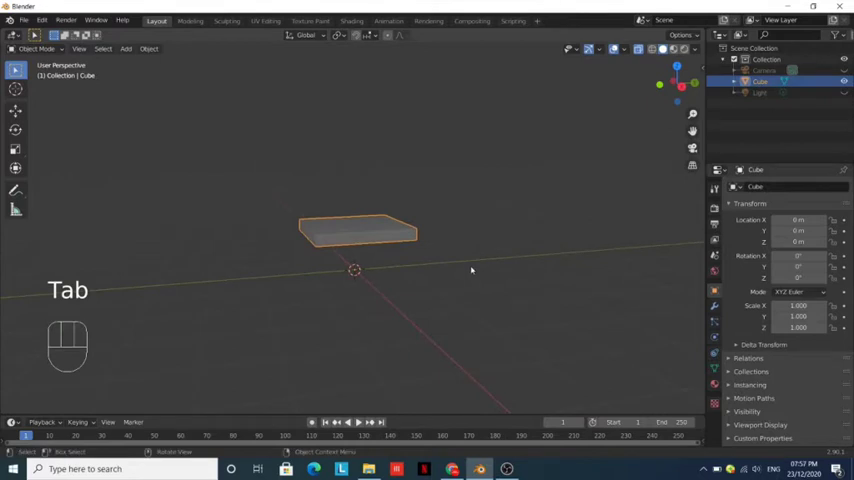
key("g")
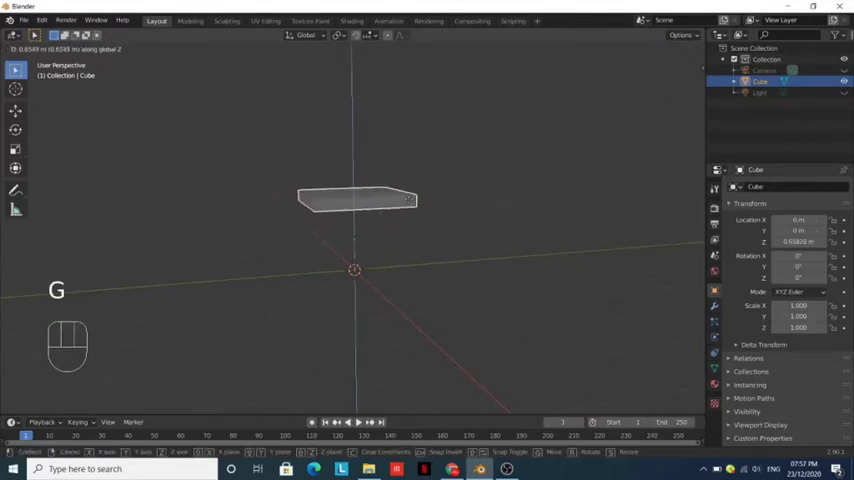
key("shift+a")
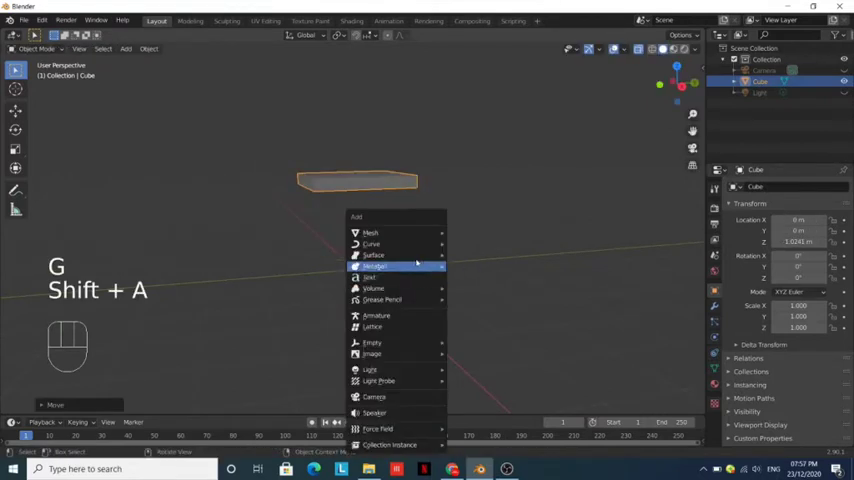
Step: Add a cube, scale it into a slender leg and move it under a seat corner in top view
left_click(370, 232)
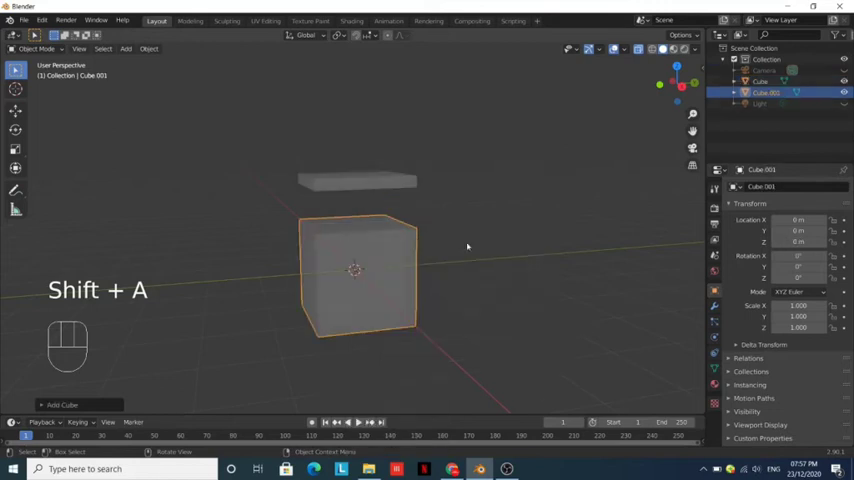
key("s")
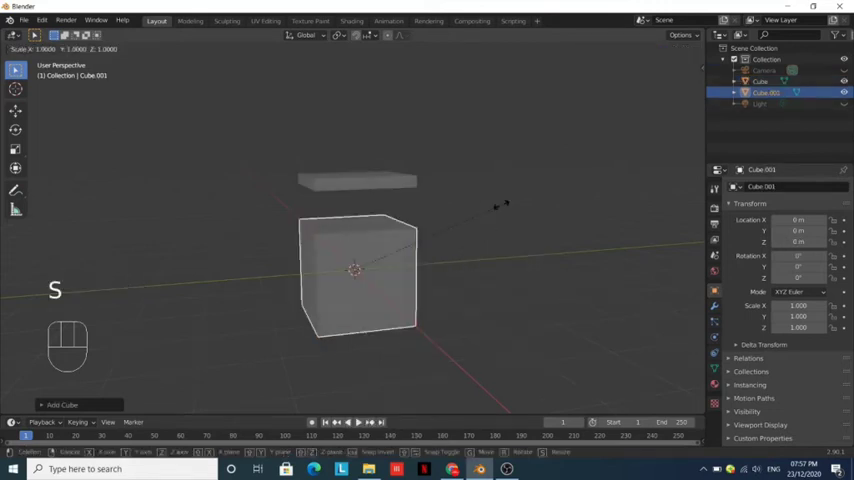
key("z")
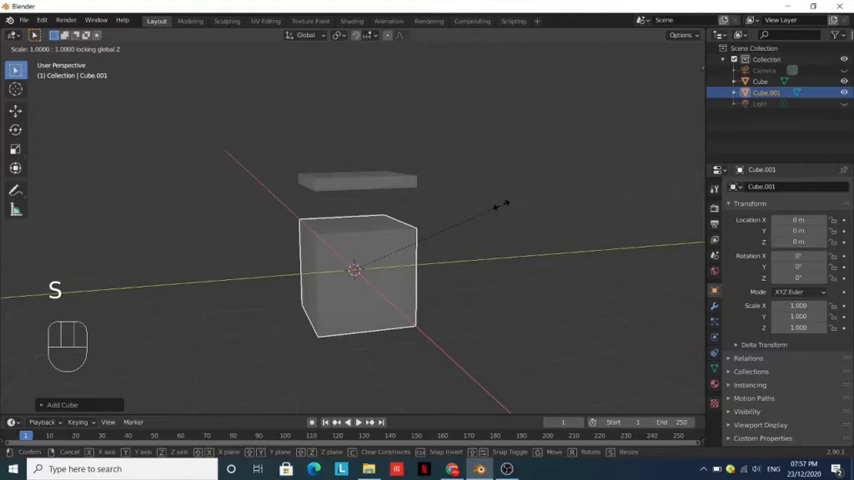
mouse_move(384, 244)
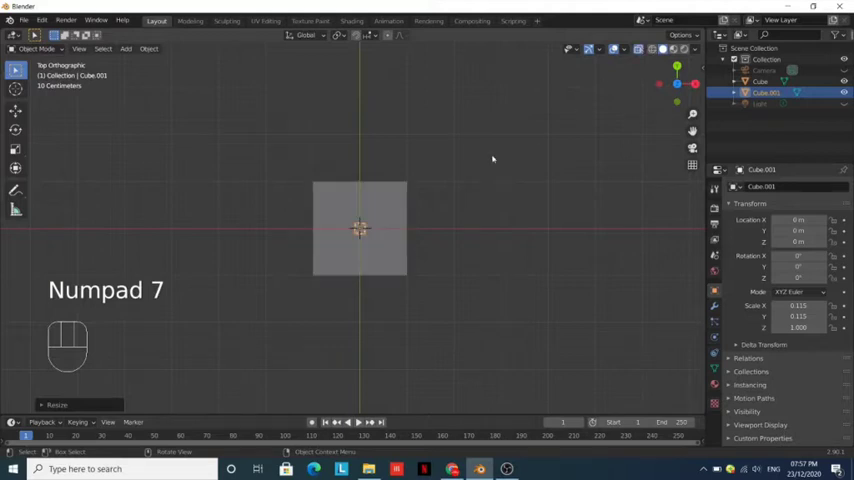
key("g")
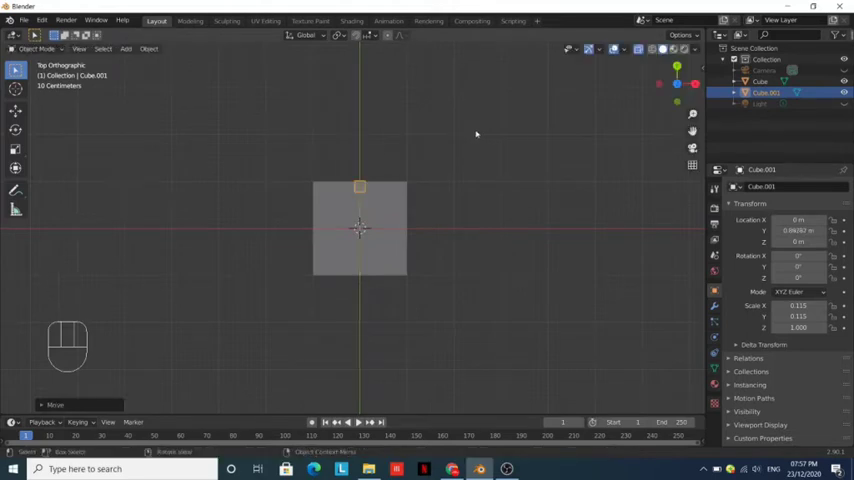
key("g")
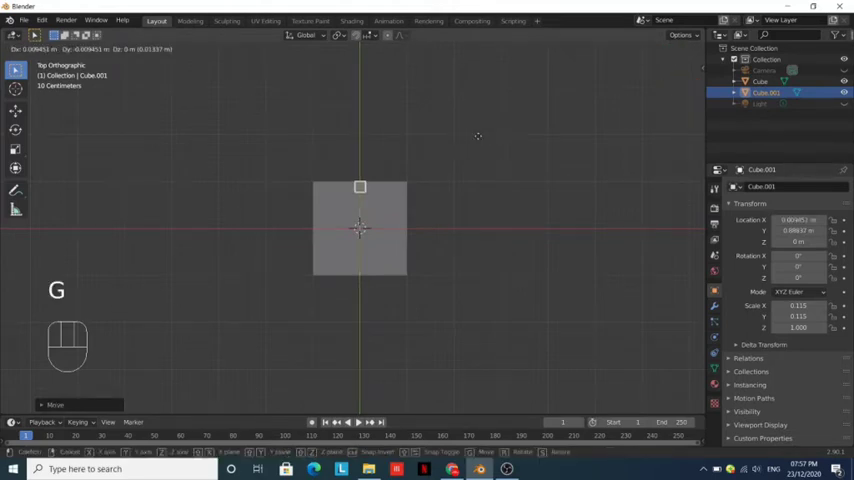
mouse_move(520, 138)
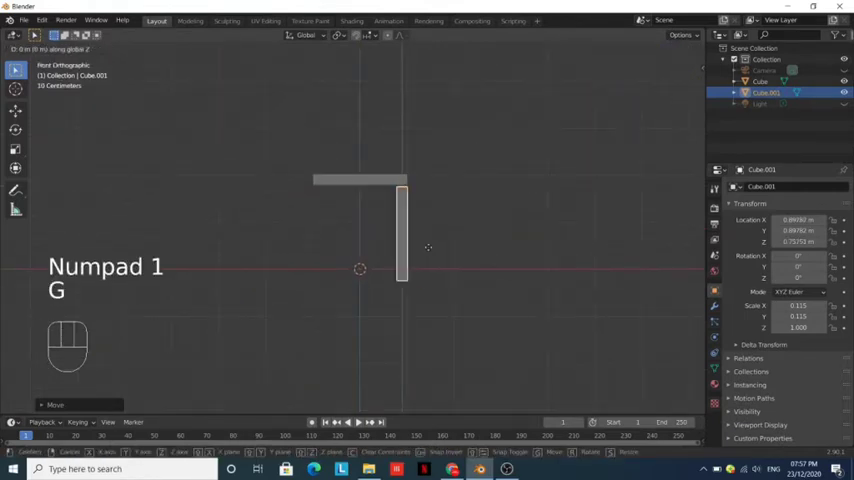
Step: Lower the leg in front view and duplicate it for another corner
key("shift+d")
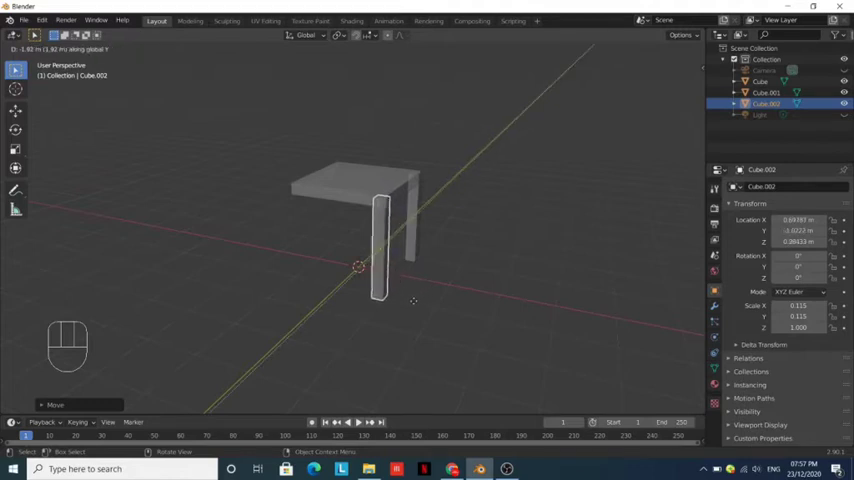
key("shift+d")
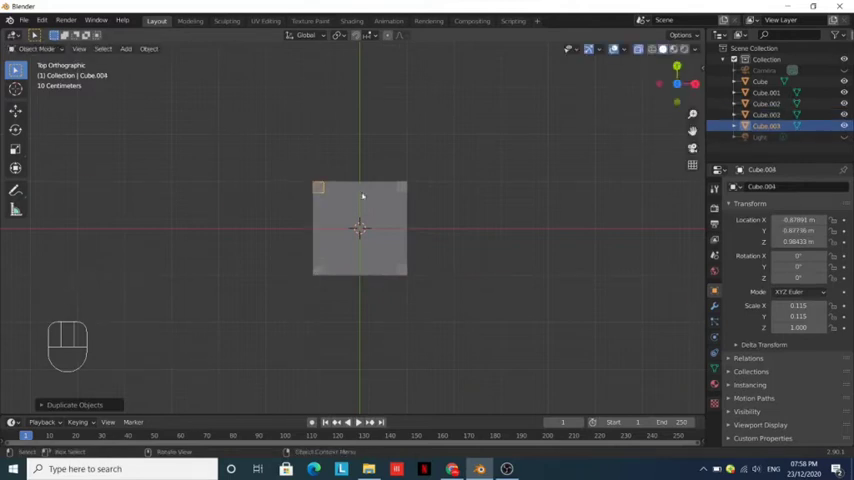
Step: Place duplicated legs so four legs stand at the seat corners
key("Tab")
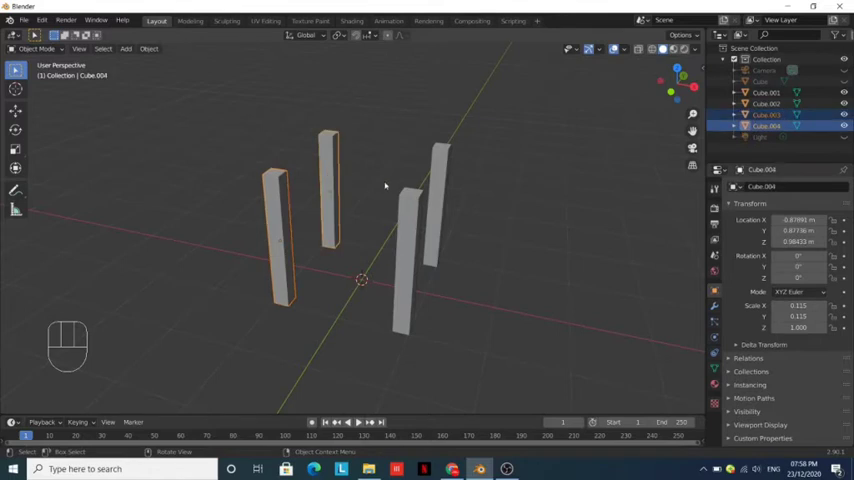
key("Tab")
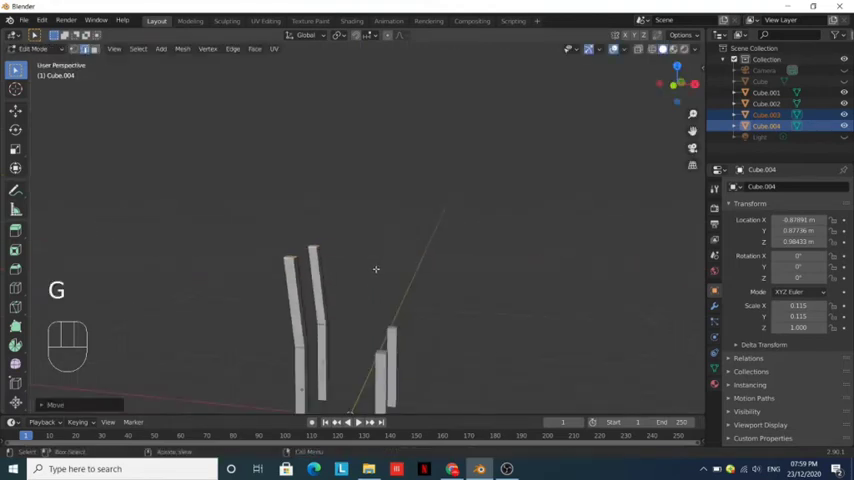
mouse_move(438, 240)
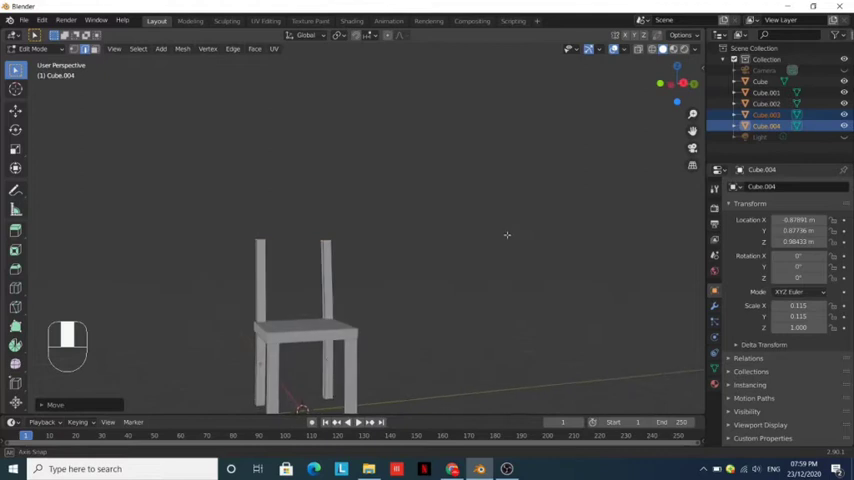
Step: Orbit around the chair to inspect the lengthened back posts
left_click_drag(508, 236, 422, 298)
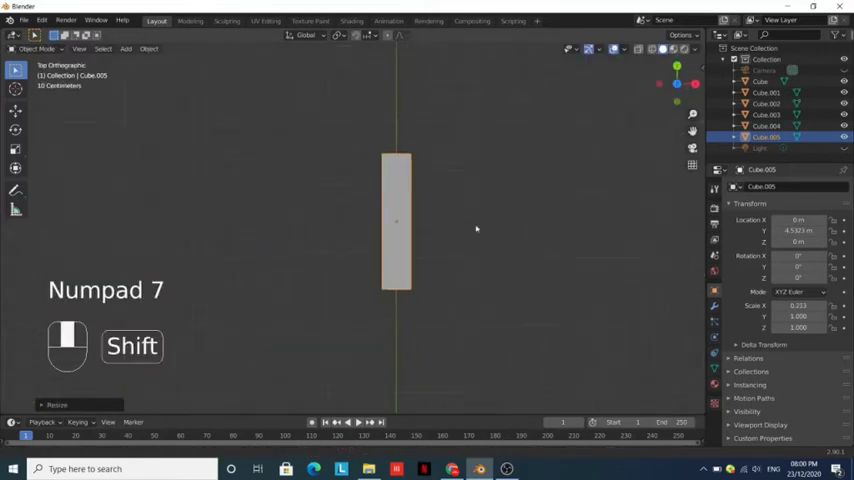
Step: Scale the new bar and position it across the back posts in side view
key("s")
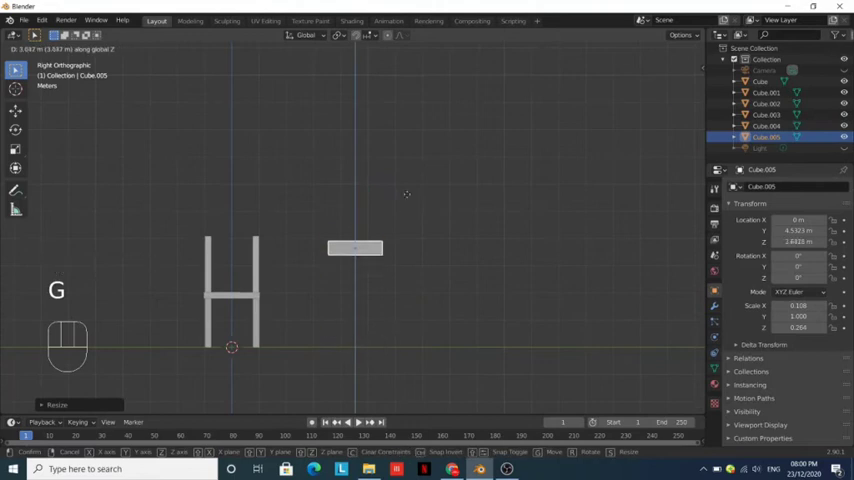
key("s")
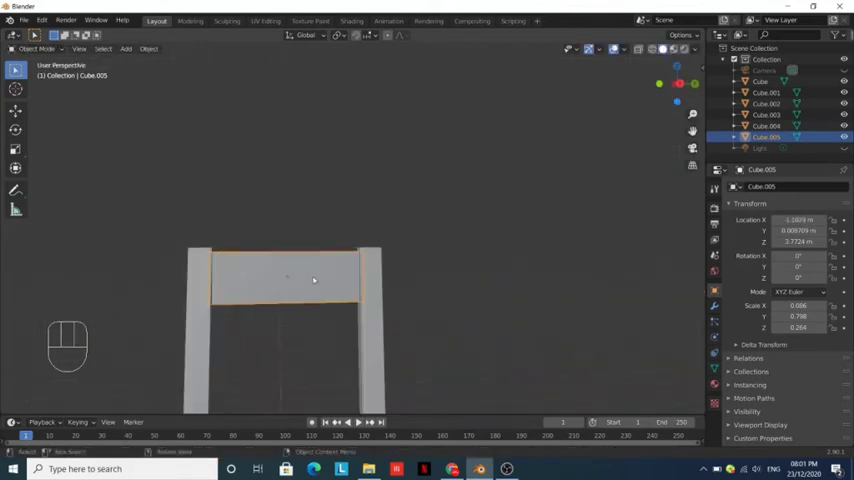
Step: Add loop cuts to the top rail and pull its middle upward into a shallow peak
key("Tab")
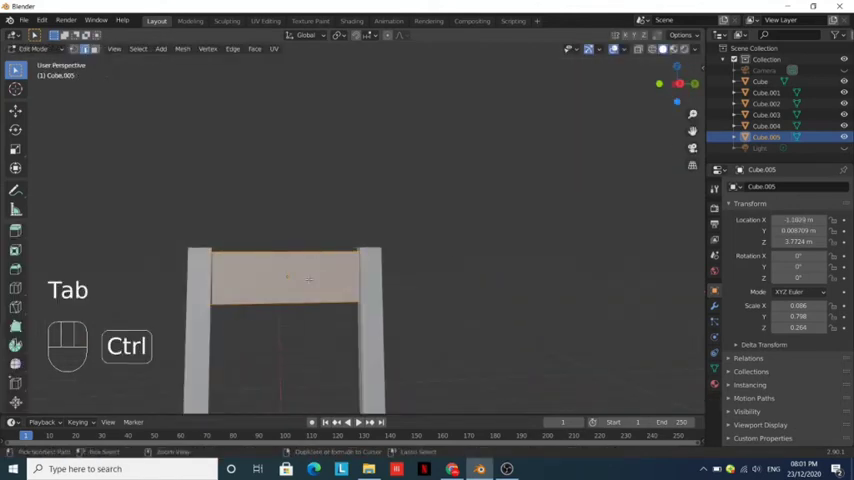
key("ctrl+r")
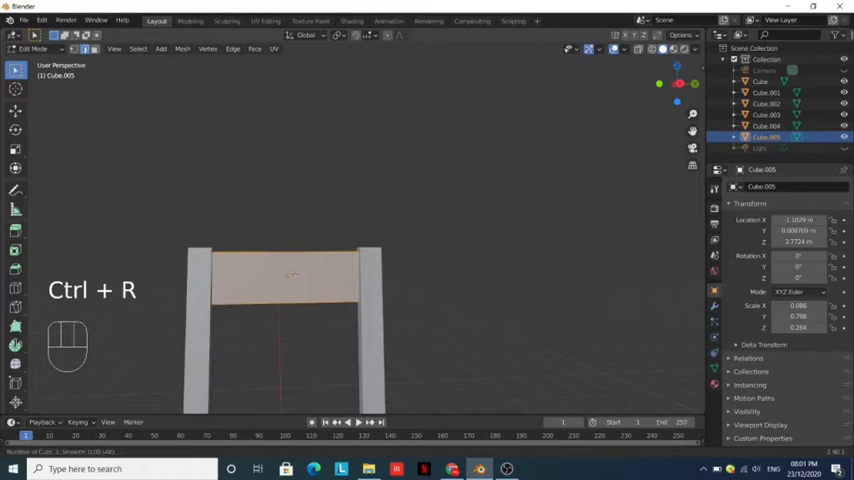
key("ctrl+r")
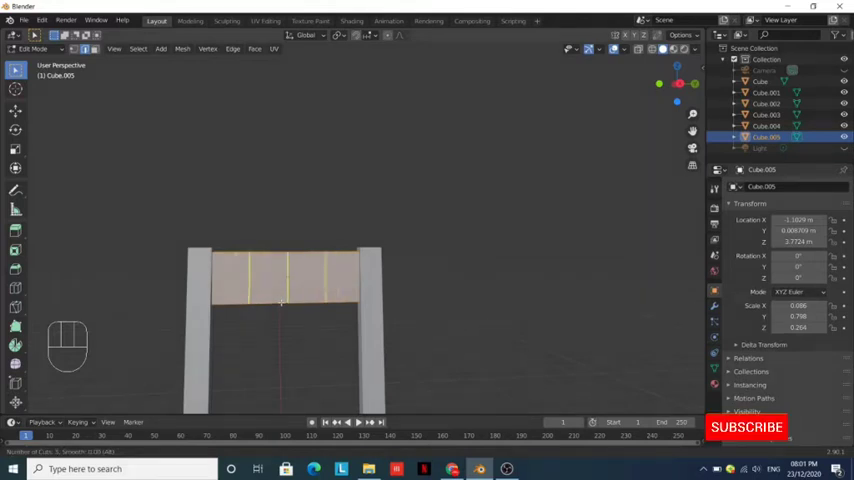
left_click(288, 280)
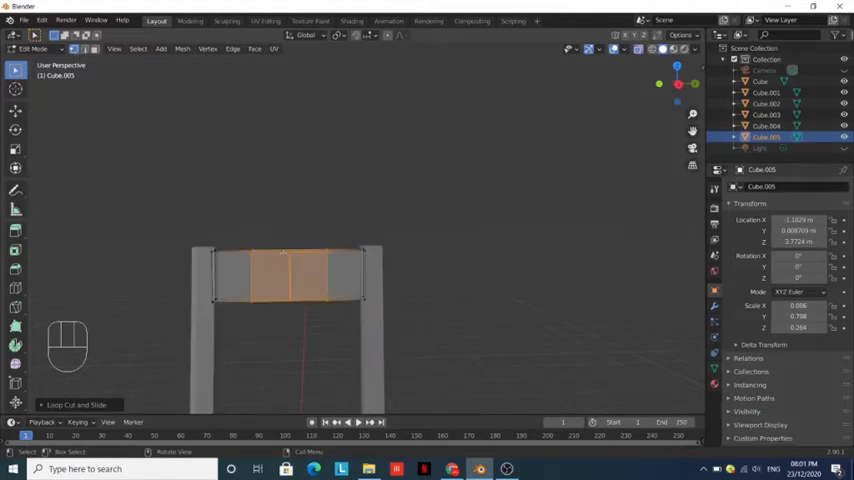
key("g")
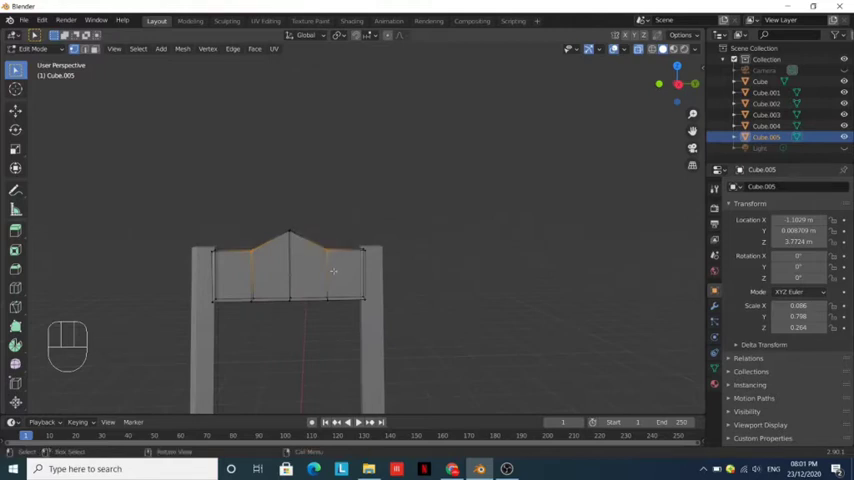
key("g")
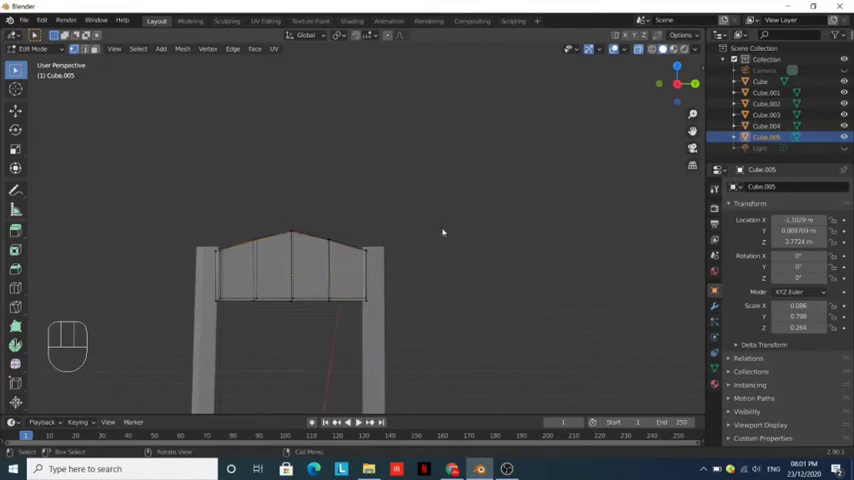
key("shift+a")
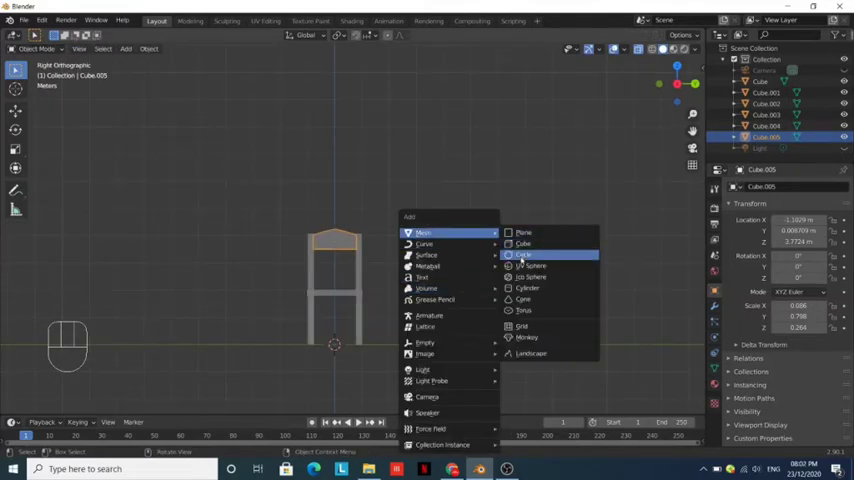
Step: Add a cube, scale it into a lower rail and move it between the back posts
left_click(522, 244)
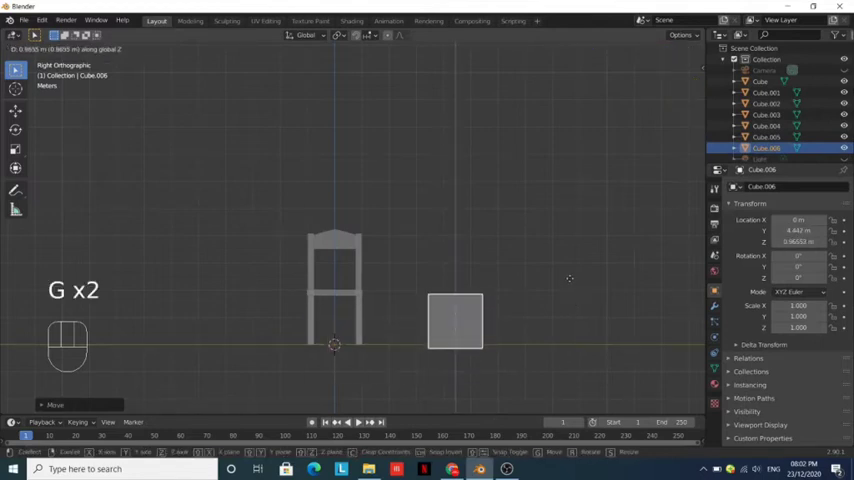
key("s")
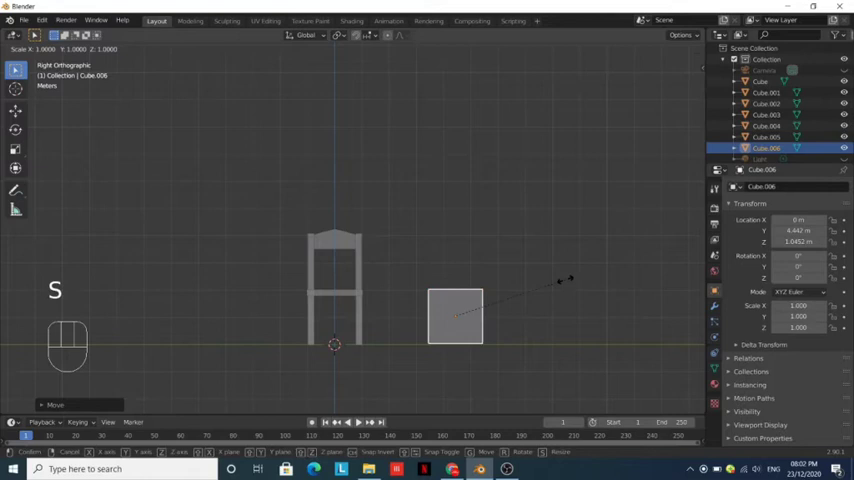
mouse_move(520, 290)
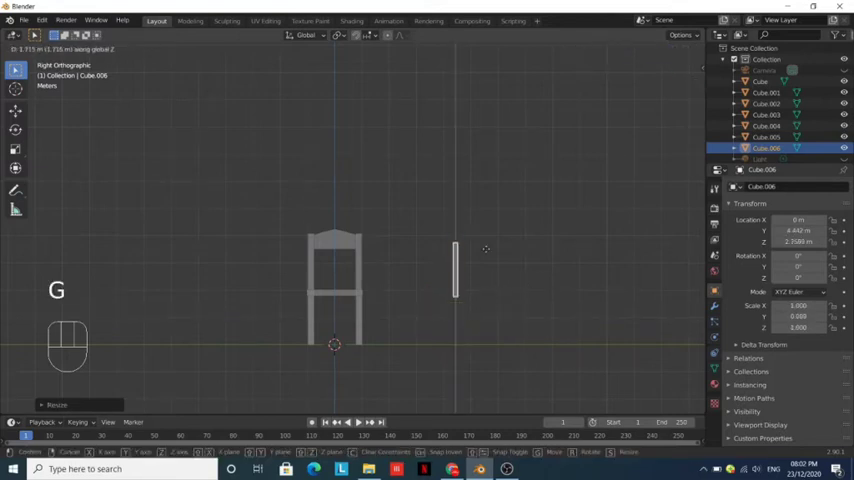
key("s")
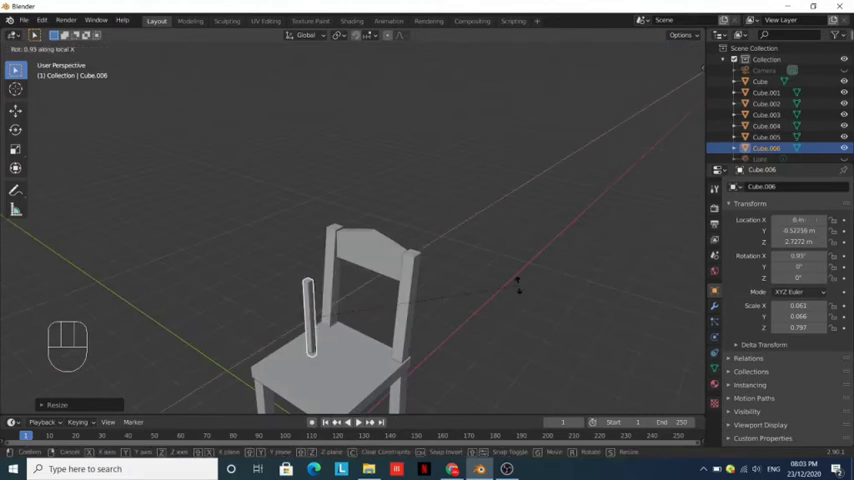
key("g")
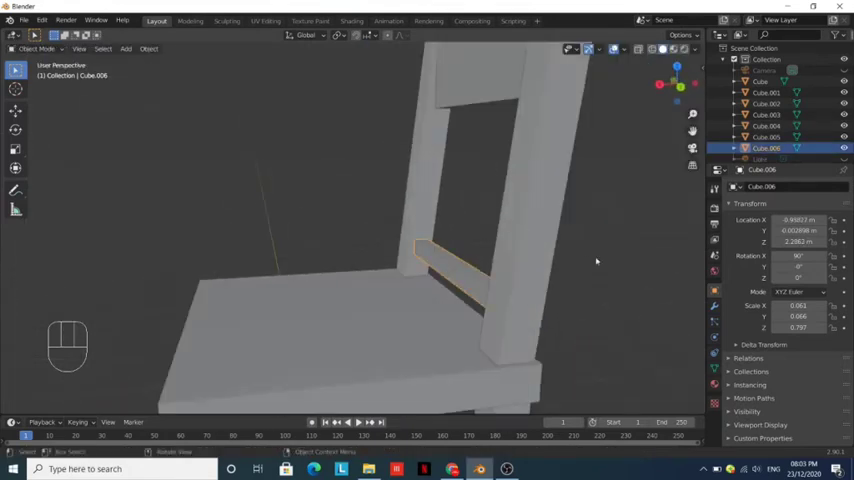
key("g")
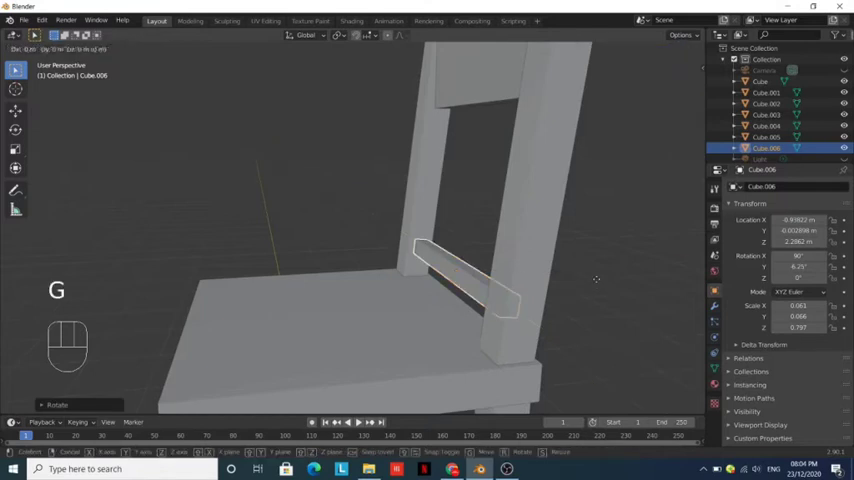
key("shift+d")
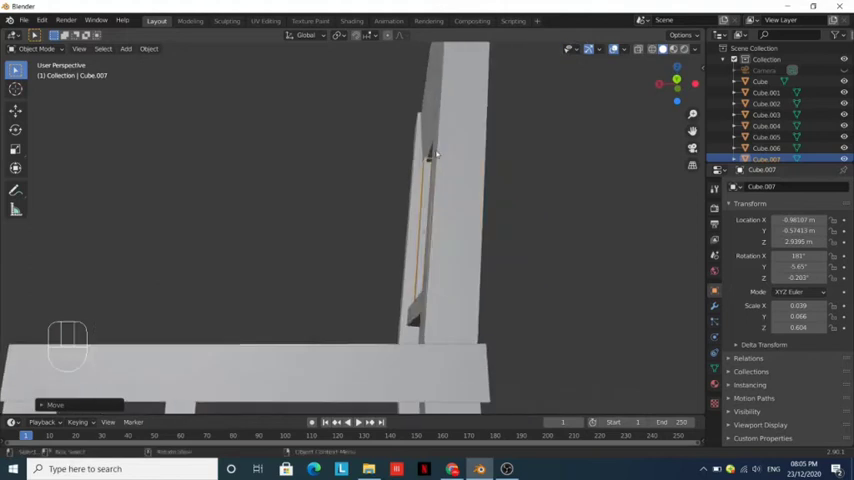
Step: Adjust the slat's vertices to fit the back frame and duplicate it
key("Tab")
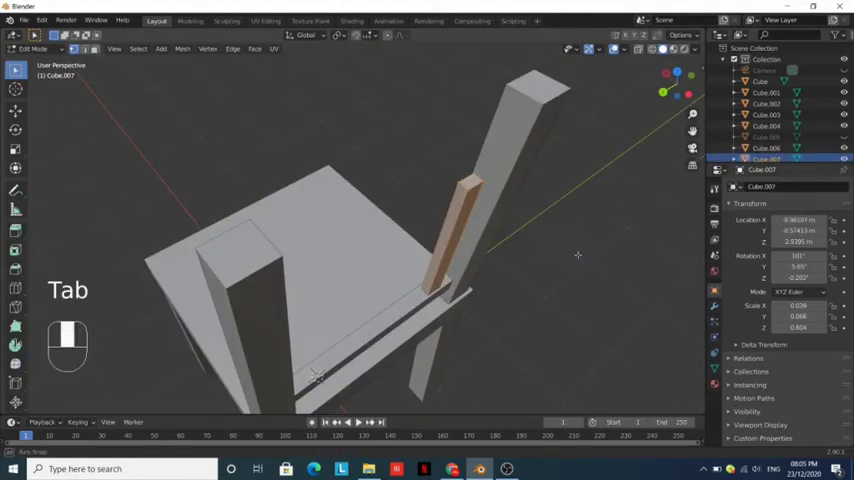
key("g")
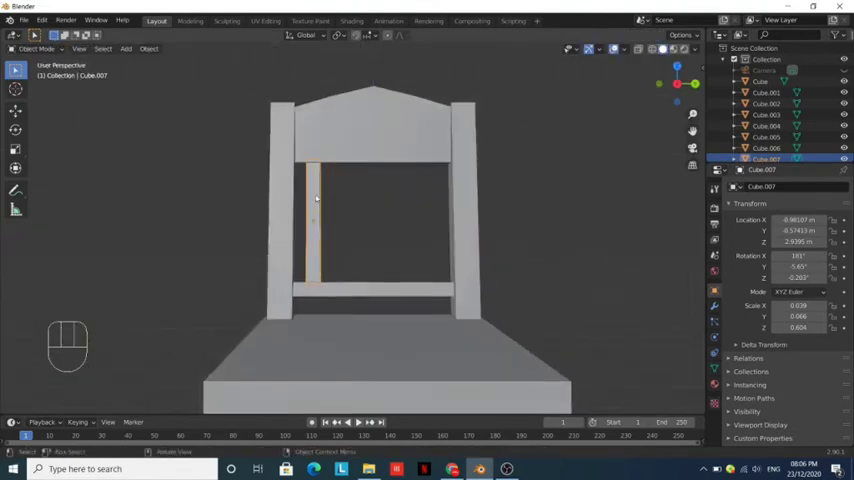
key("shift+d")
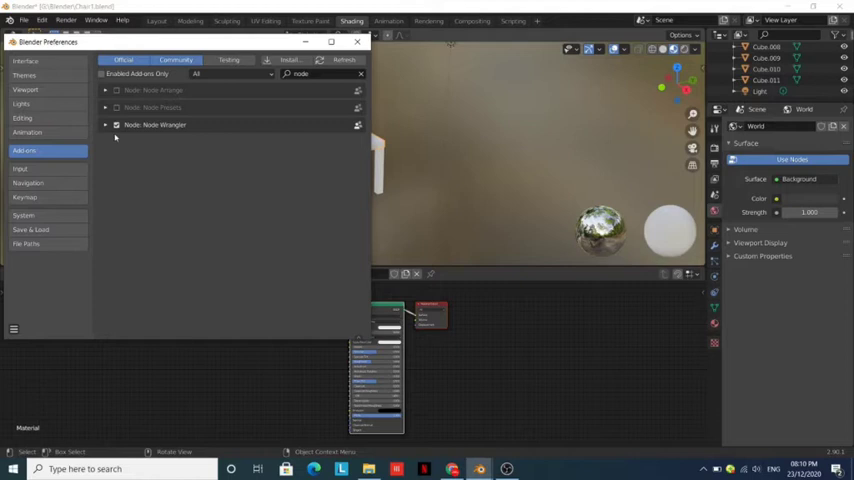
Step: Tick Node Wrangler in the Add-ons preferences
left_click(116, 124)
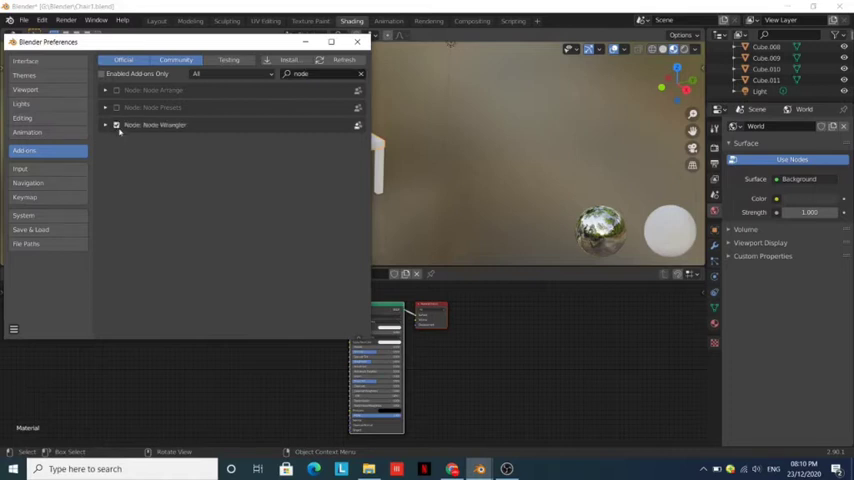
left_click(356, 40)
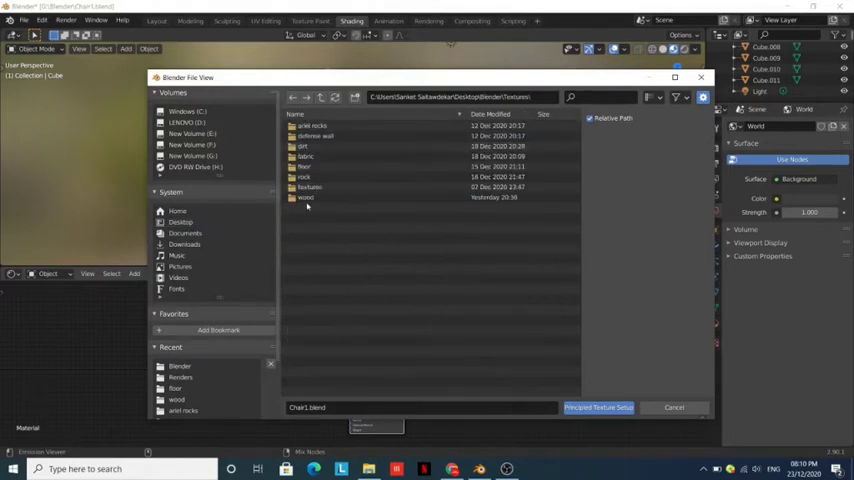
Step: Select all wood_planks maps from the wood folder and build a Principled Texture Setup material
double_click(306, 196)
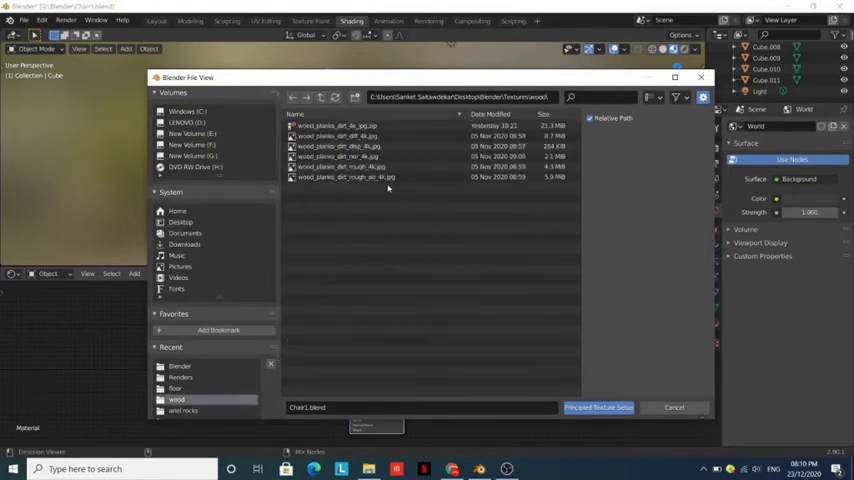
left_click_drag(340, 136, 340, 176)
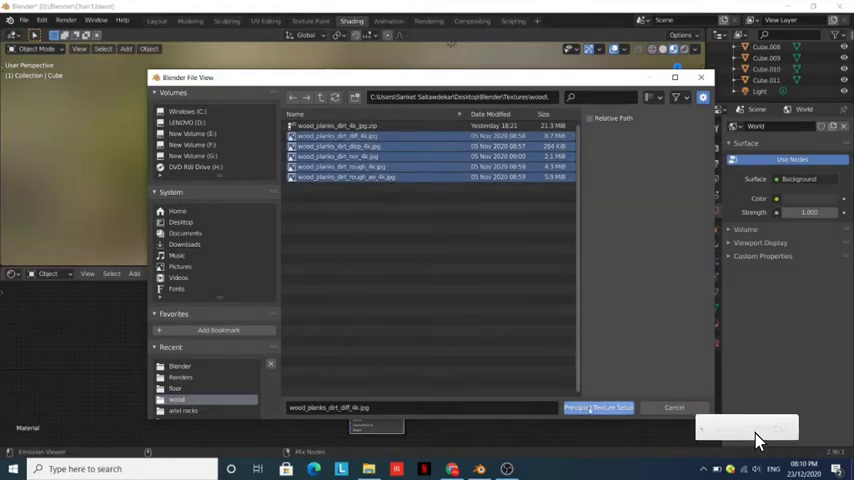
left_click(596, 408)
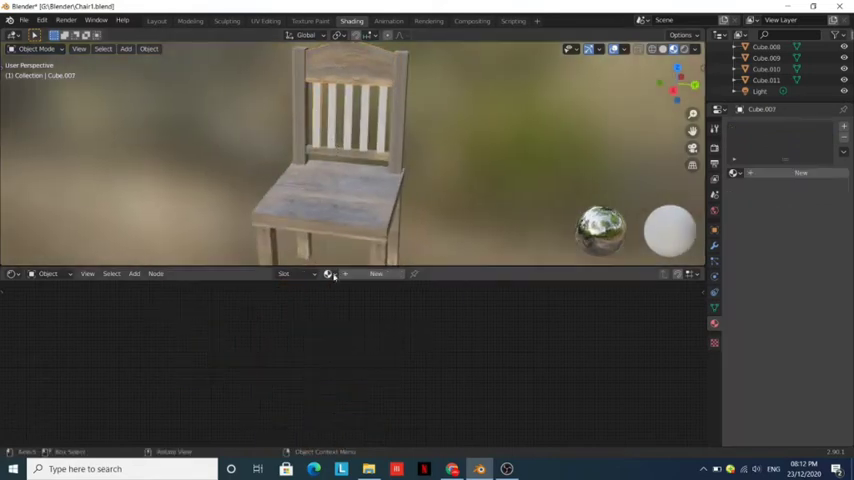
Step: Pick the existing wood material from the material list for the next chair part
left_click(328, 272)
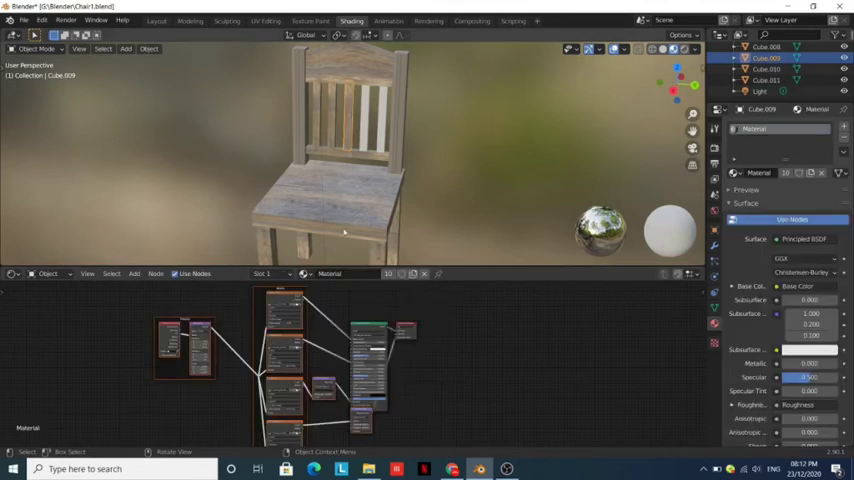
left_click(762, 68)
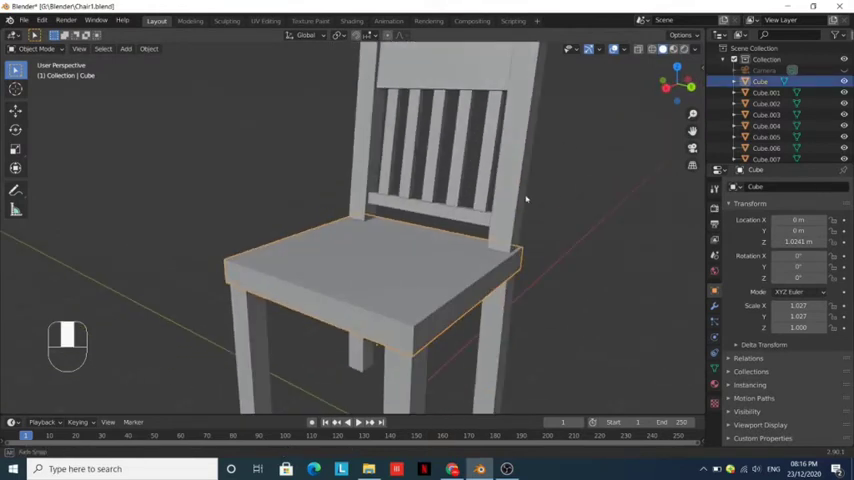
Step: Add loop cuts across the seat mesh to mark out the plank divisions
key("Tab")
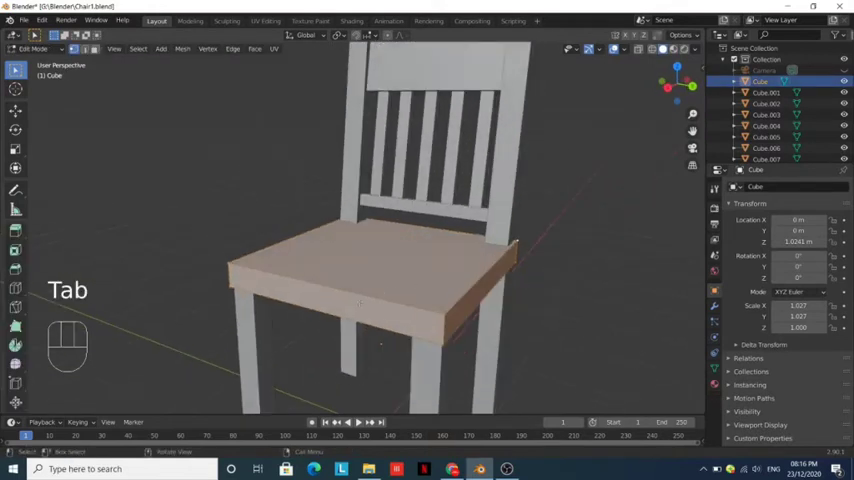
key("ctrl+r")
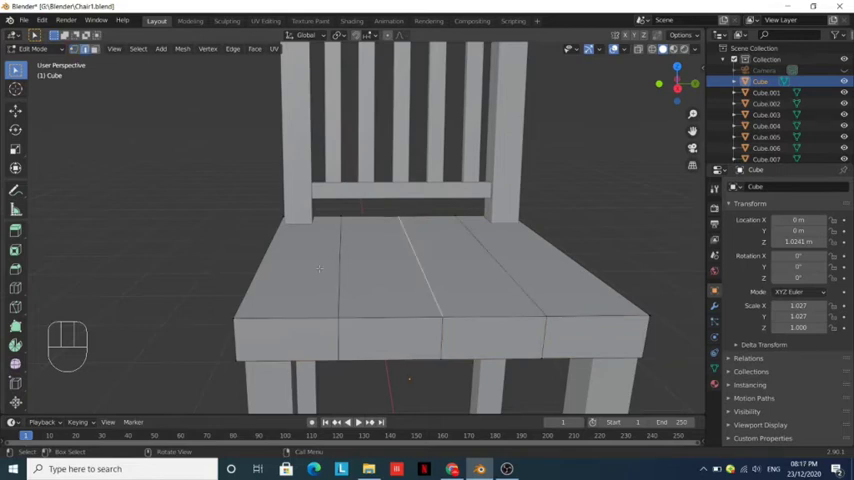
key("ctrl+r")
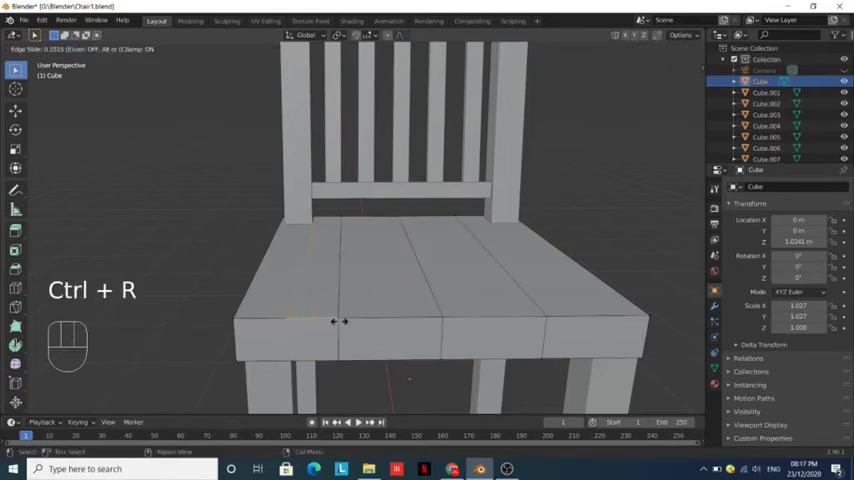
mouse_move(378, 320)
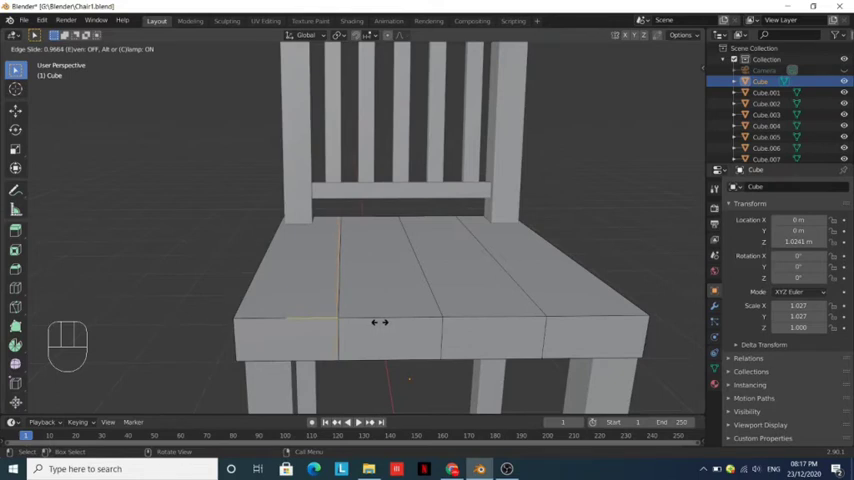
key("Ctrl+r")
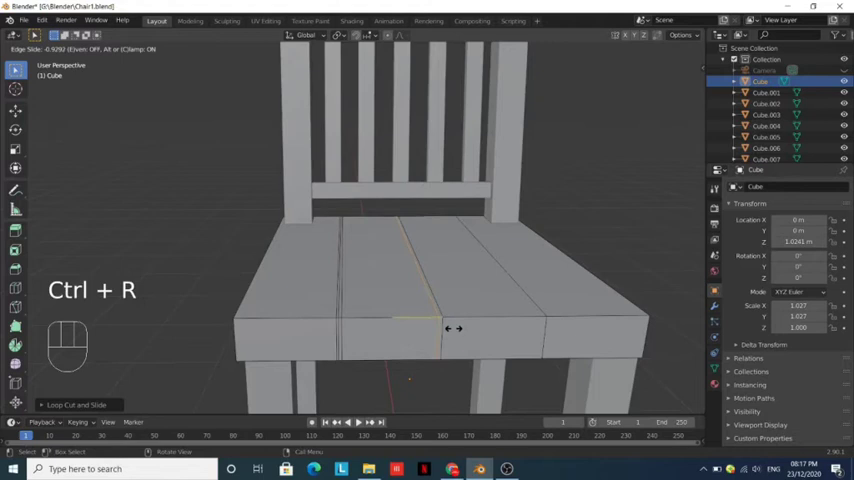
mouse_move(436, 340)
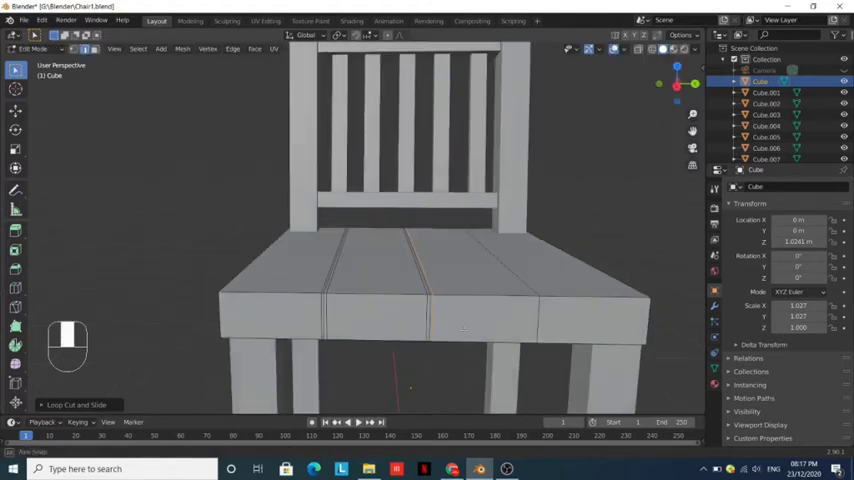
Step: Add the remaining cuts and scale them into grooves, leaving four separate seat planks
key("ctrl+r")
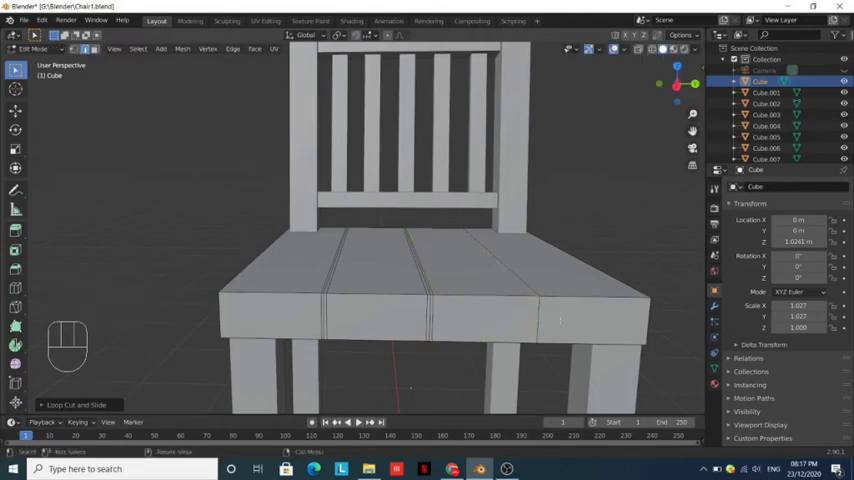
key("ctrl+r")
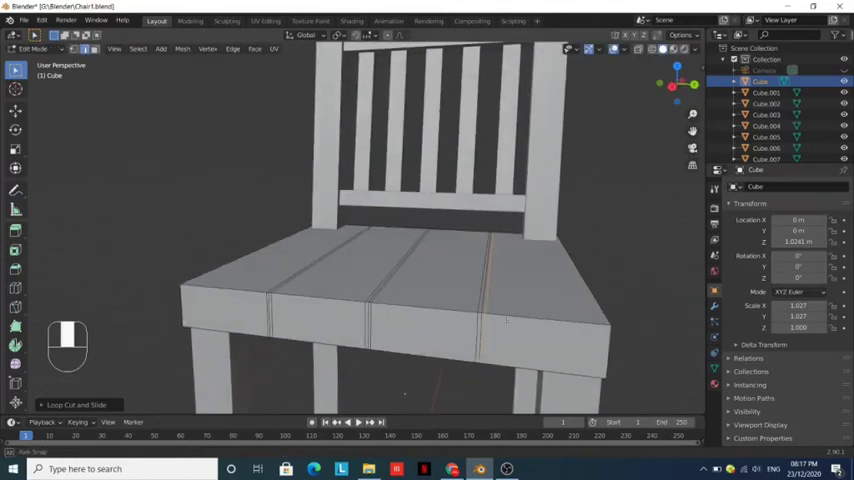
key("alt")
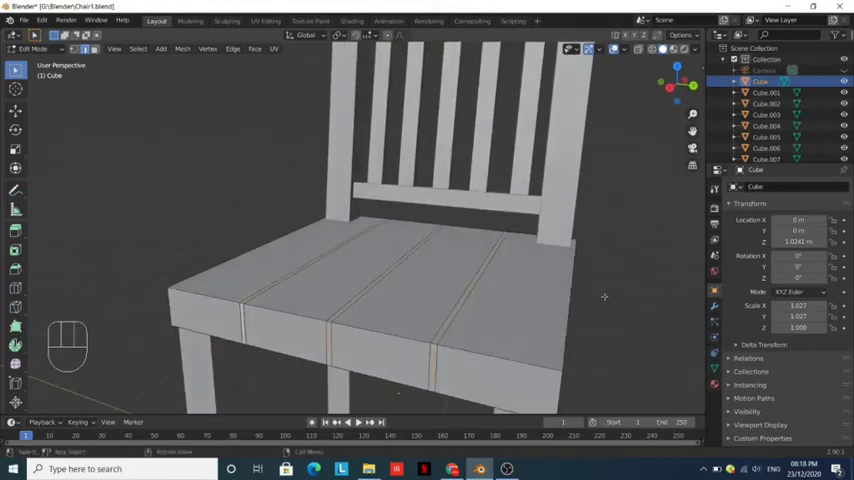
key("s")
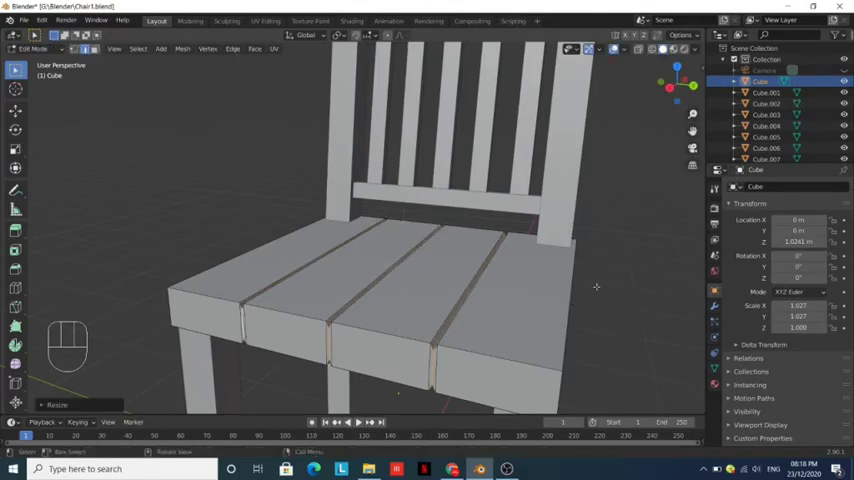
key("Tab")
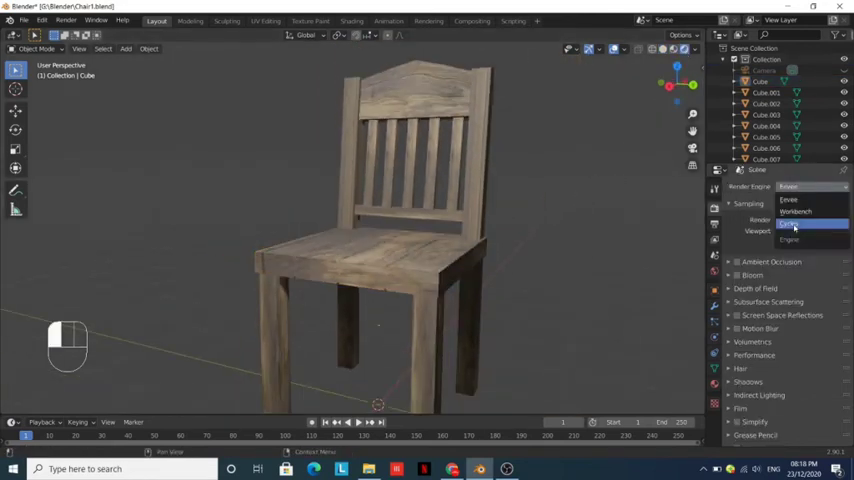
Step: Switch the render engine to Cycles and hide the chair to clear the workspace
left_click(792, 224)
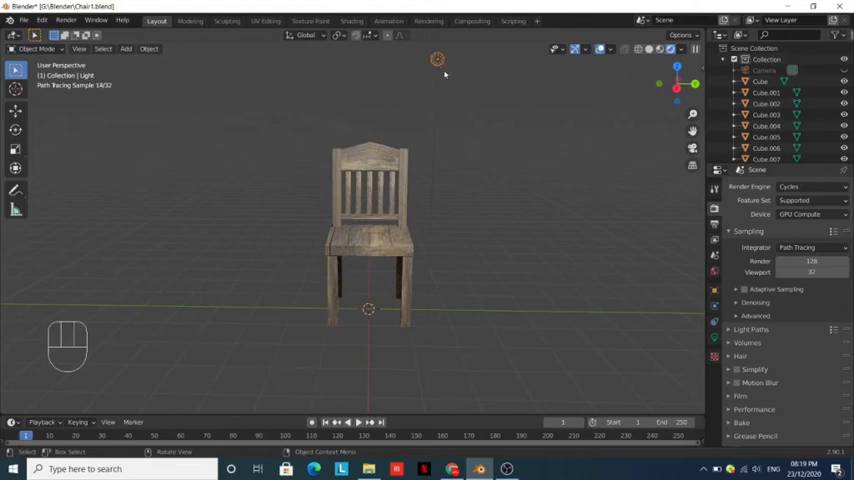
key("a")
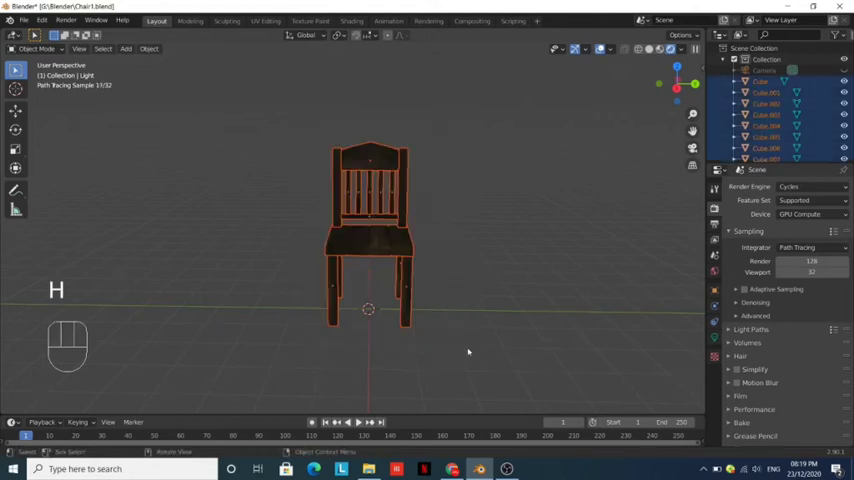
key("shift+a")
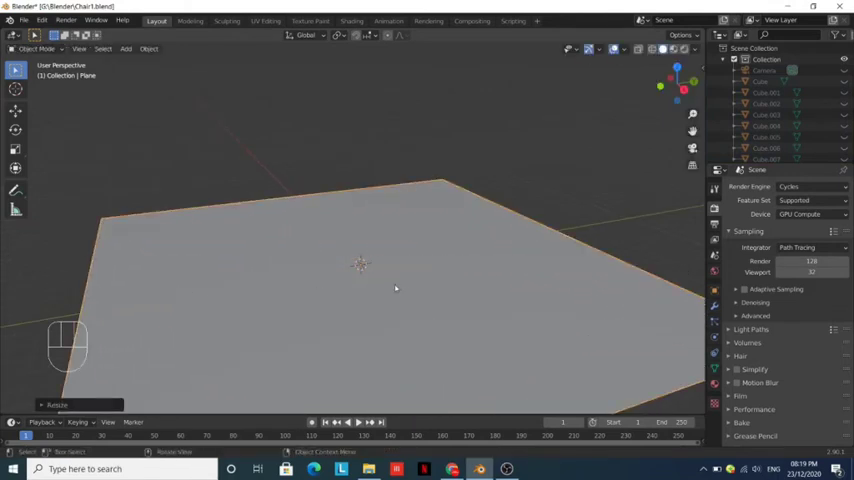
Step: Reveal the chair and extrude the floor plane's edges up into walls for a room backdrop
key("alt+h")
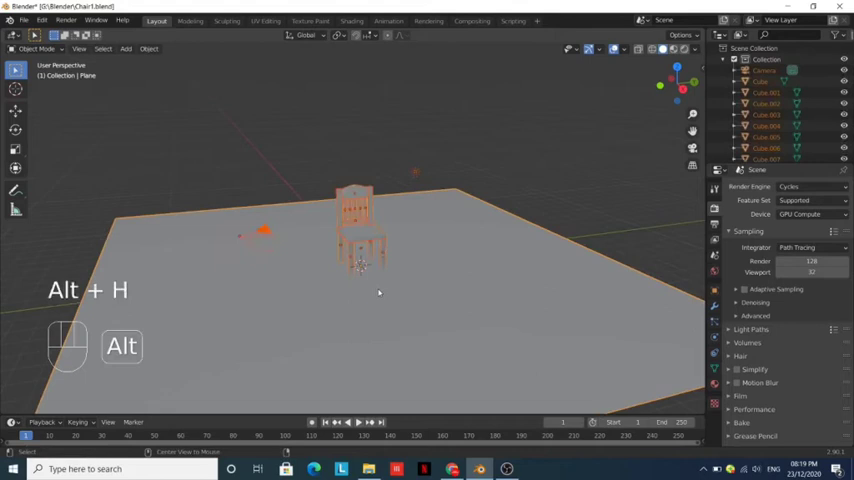
key("alt+h")
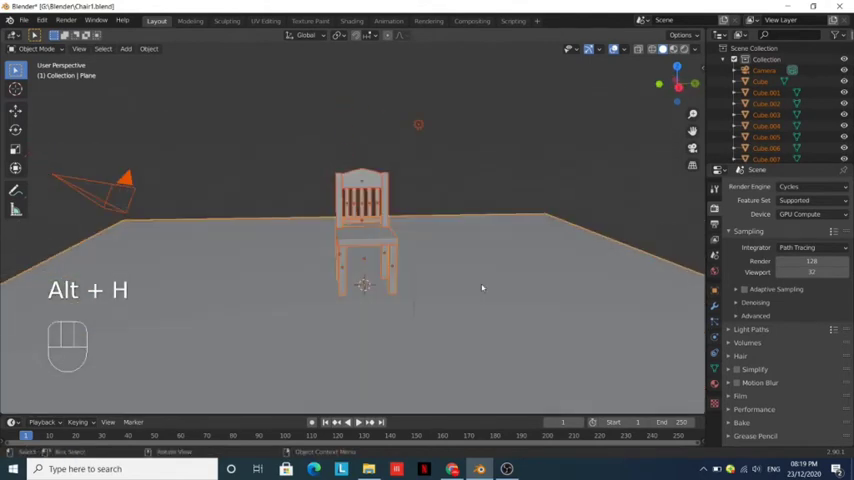
key("Tab")
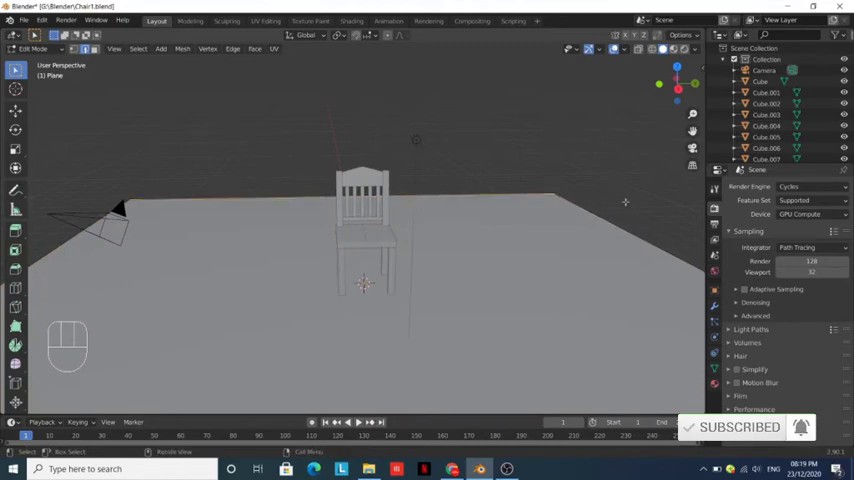
key("e")
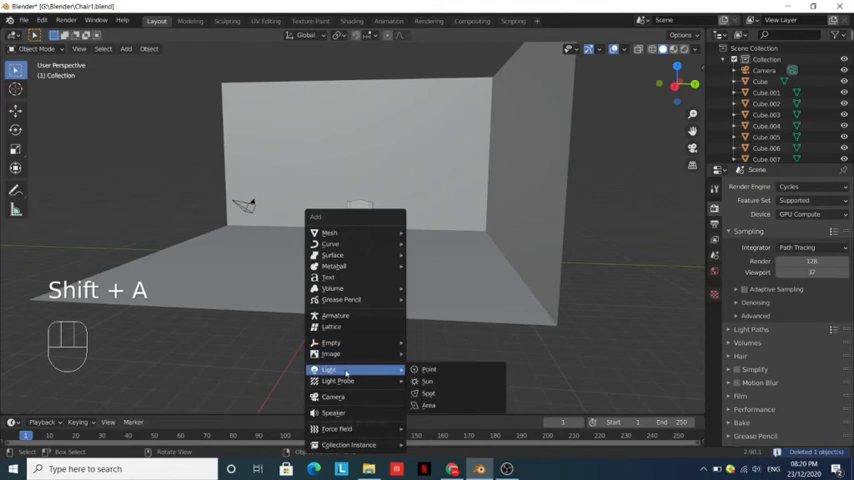
Step: Add a point light and position it near the chair to illuminate the room
left_click(428, 368)
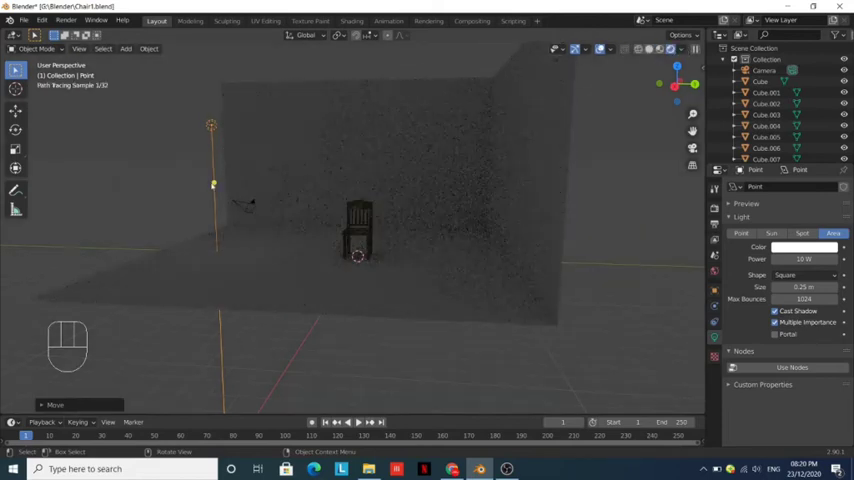
key("r")
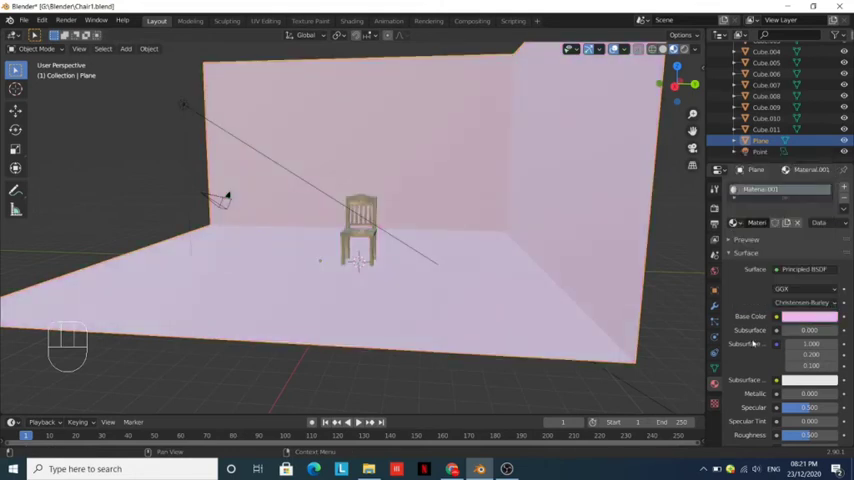
Step: Set the floor-and-wall material's base colour to purple
scroll("down", 3)
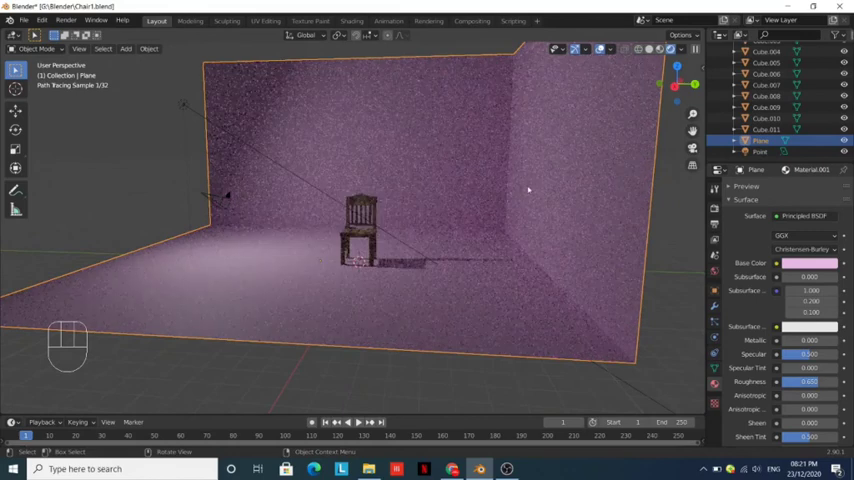
left_click(760, 152)
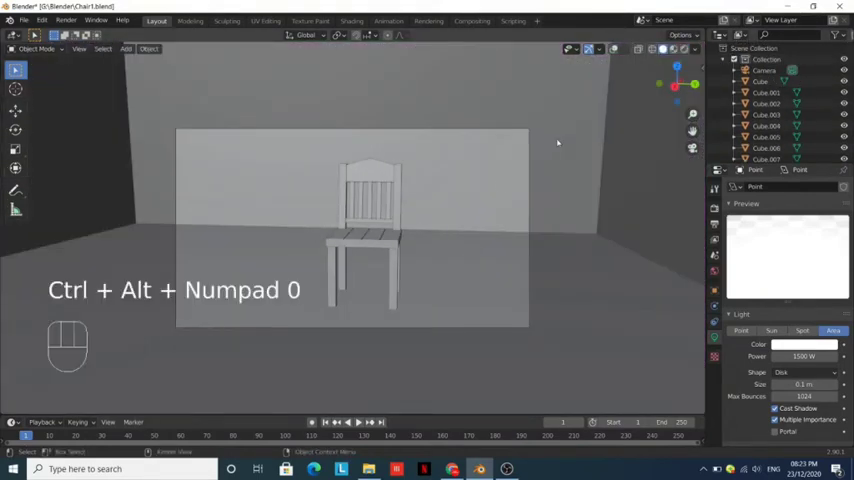
Step: Align the camera to the current view, lock it to view navigation and frame the chair at a three-quarter angle
key("n")
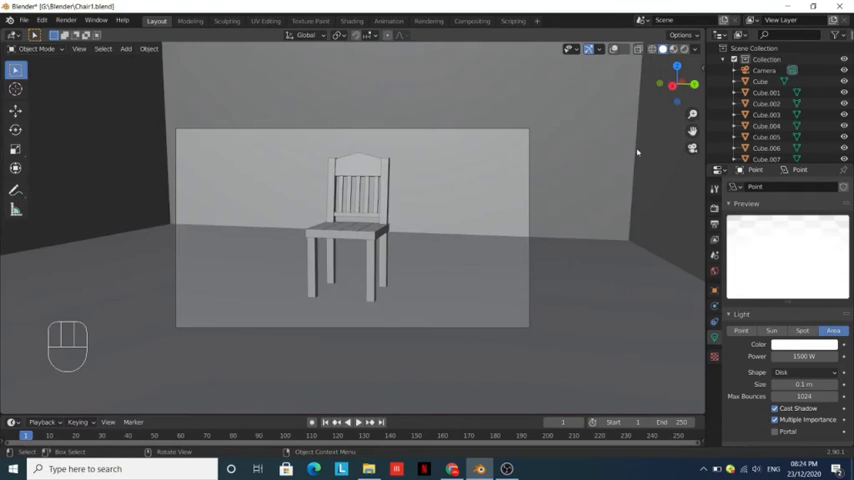
key("n")
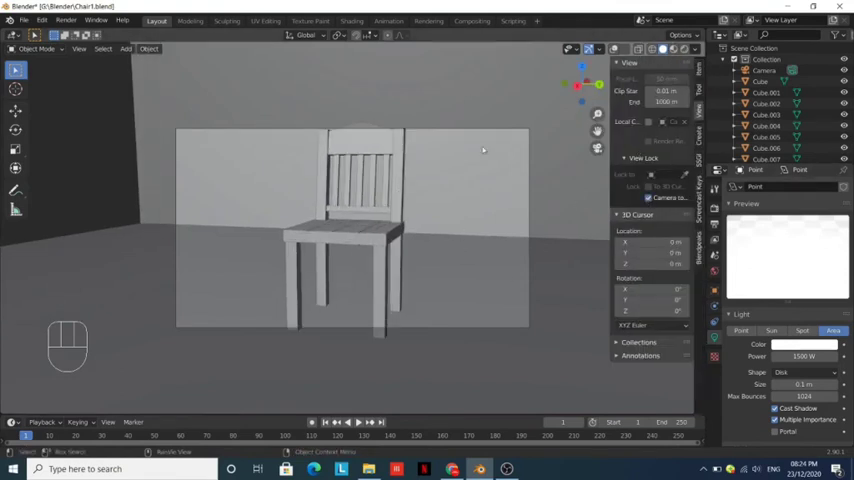
left_click(764, 70)
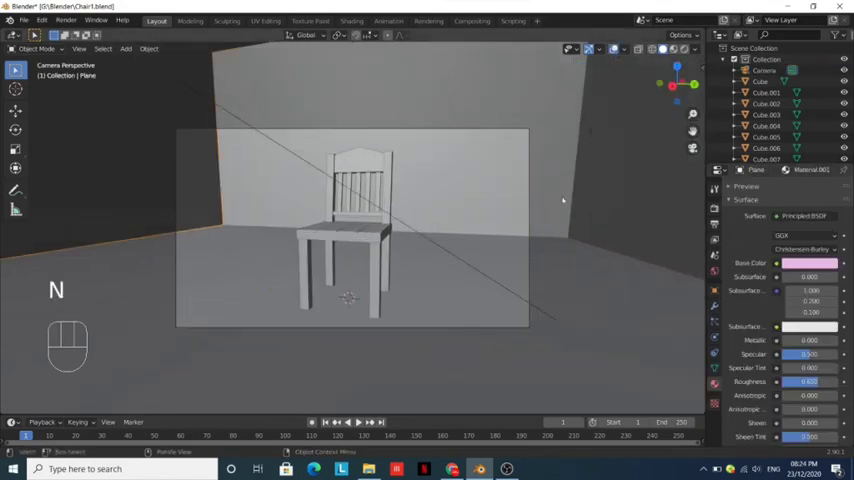
key("Tab")
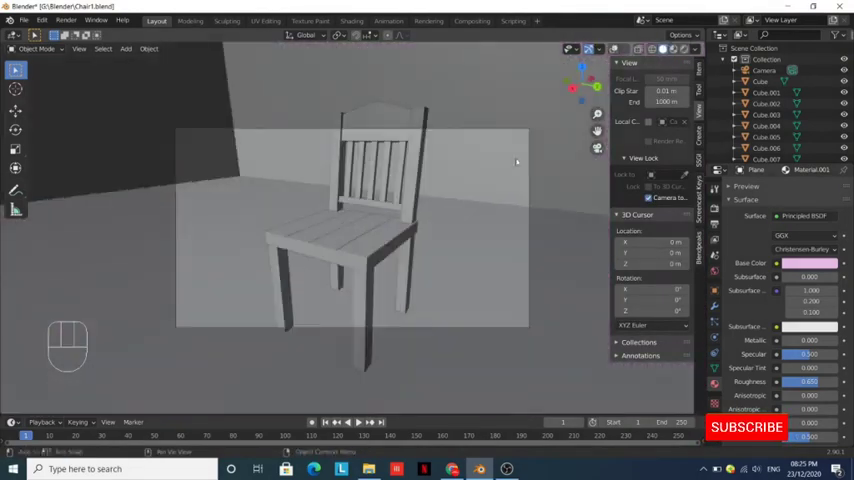
key("g")
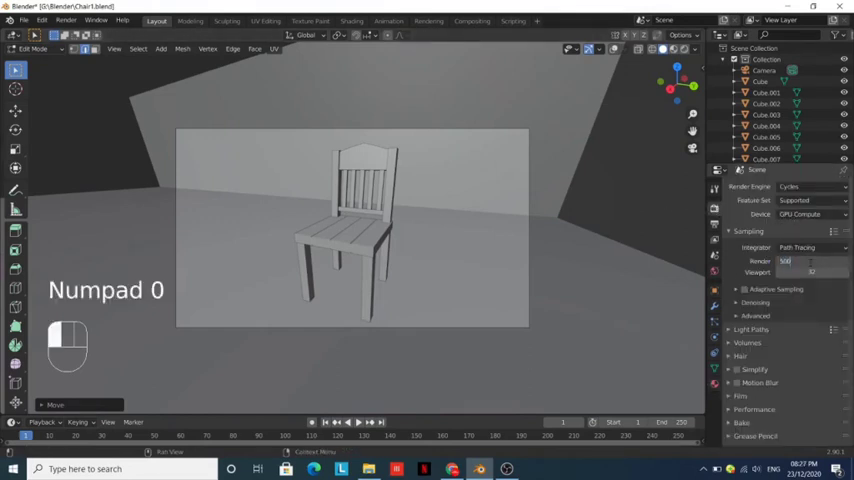
Step: Set the Cycles render sample count and review the Light Paths and Performance options
left_click(732, 304)
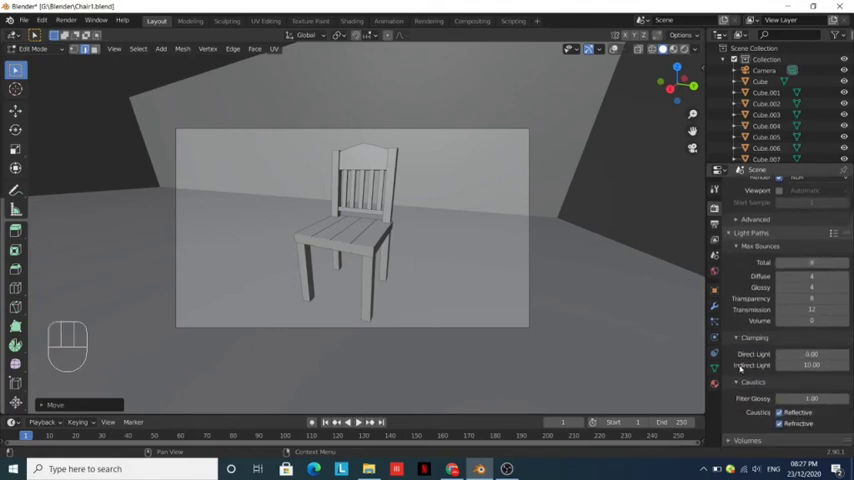
scroll("down", 3)
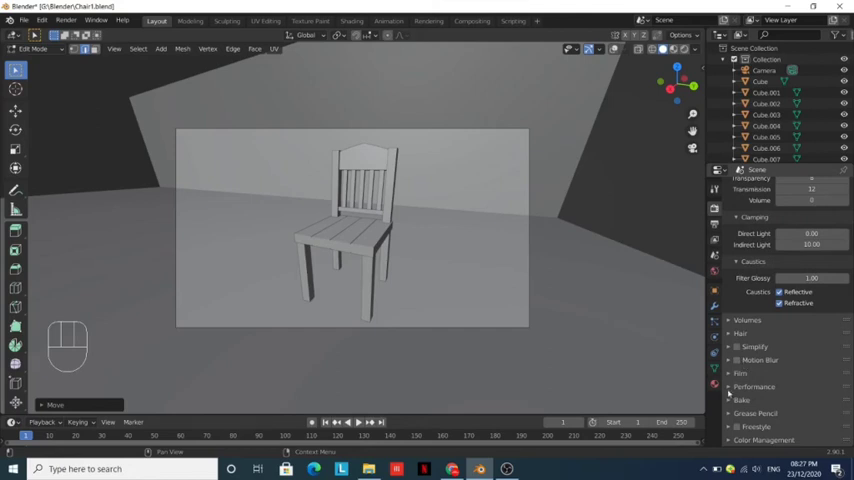
scroll("down", 3)
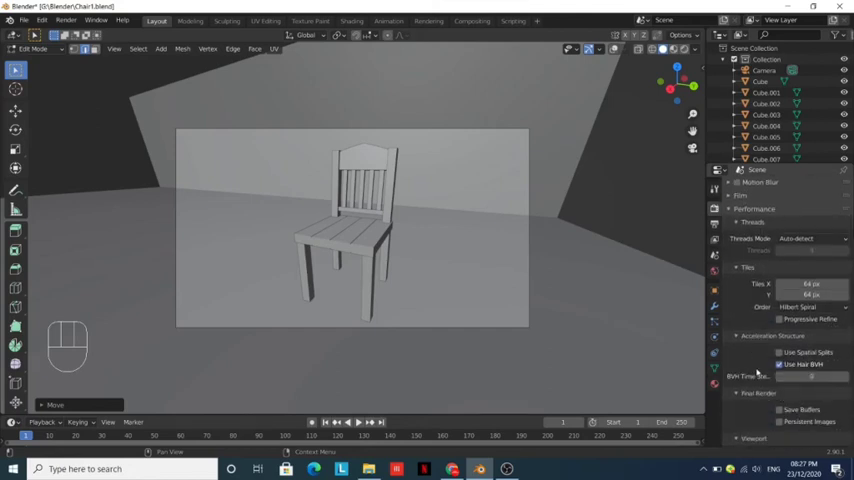
scroll("down", 3)
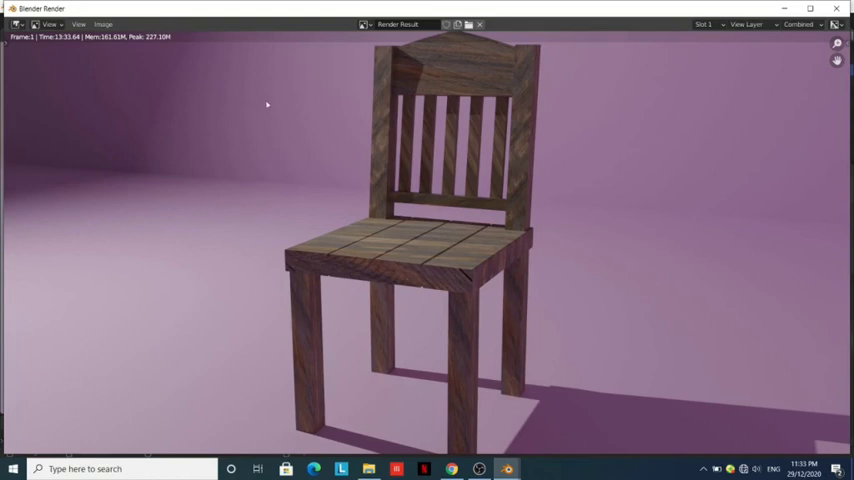
mouse_move(100, 62)
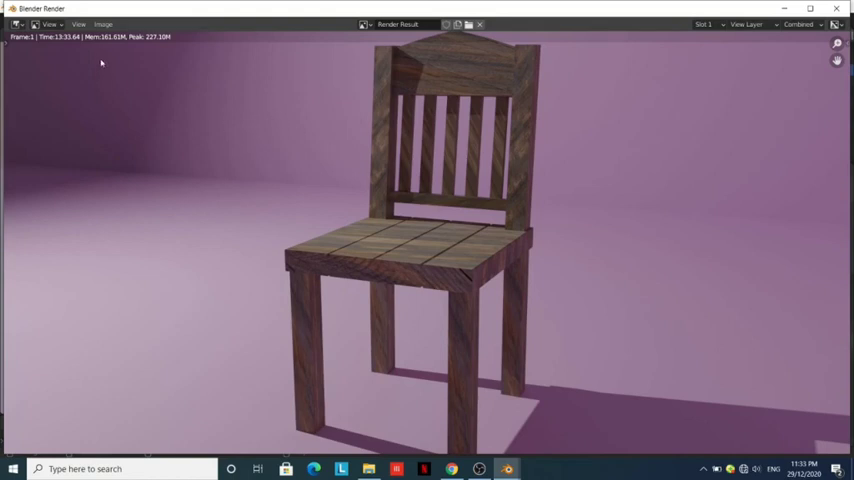
Step: Render the final image and bring up the Image menu's save options
left_click(104, 24)
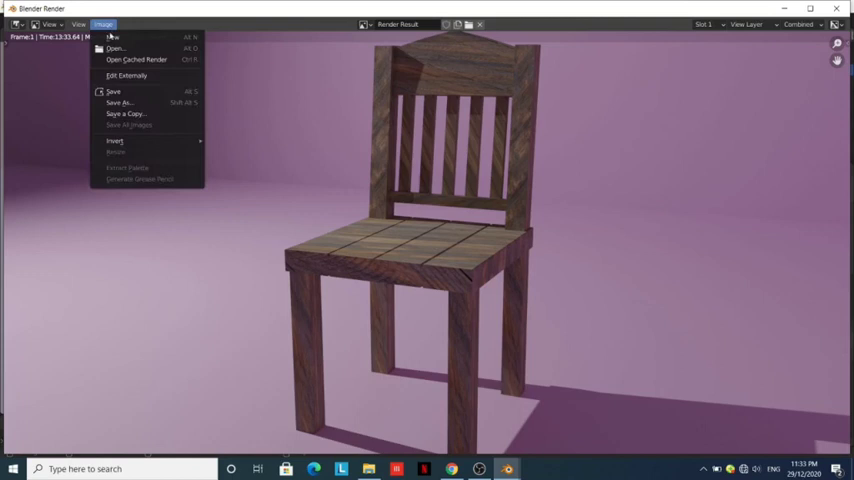